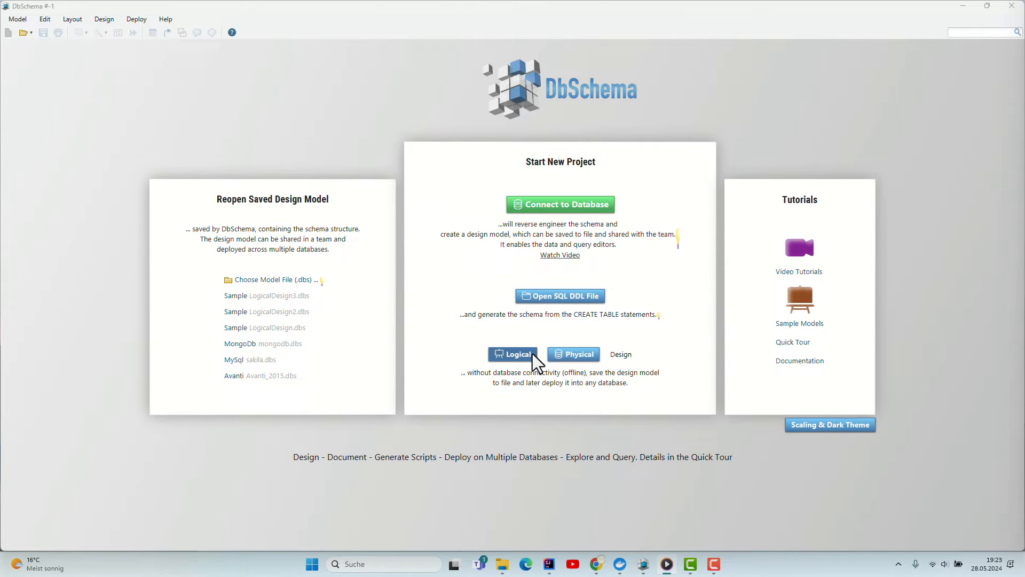
mouse_move(235, 295)
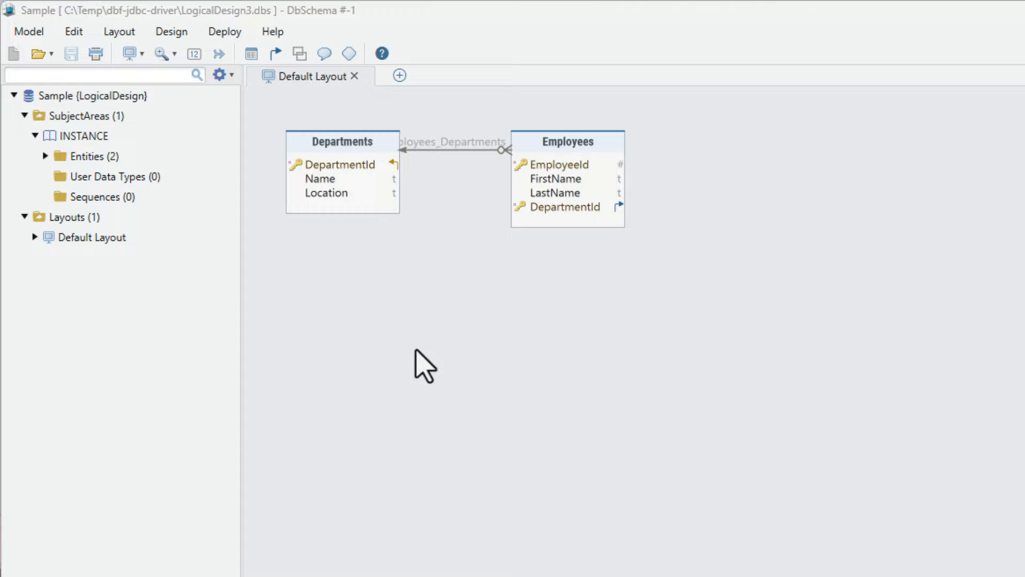
mouse_move(98, 186)
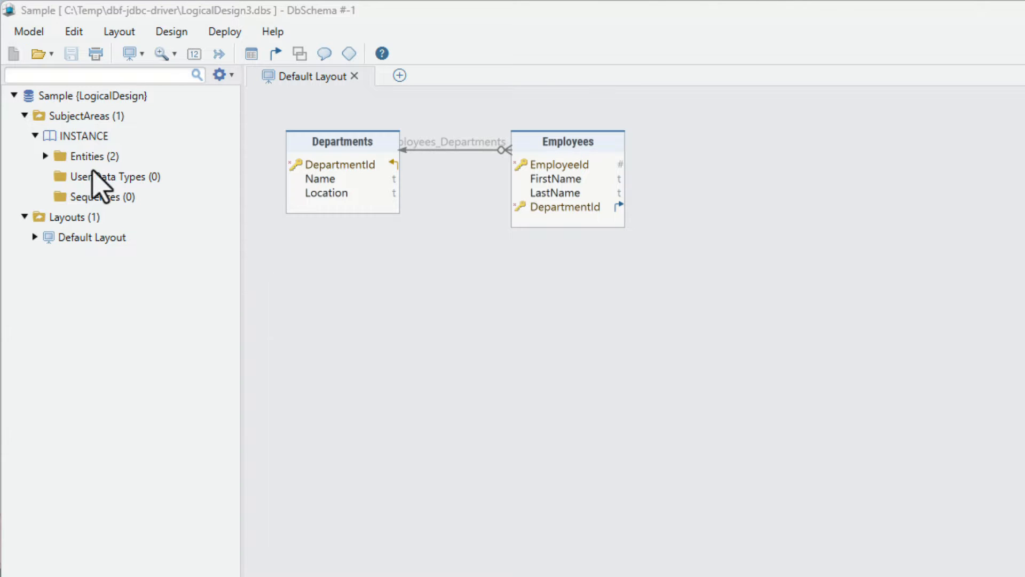
Expand Entities and the Departments entity to list DepartmentId, Name and Location
left_click(45, 156)
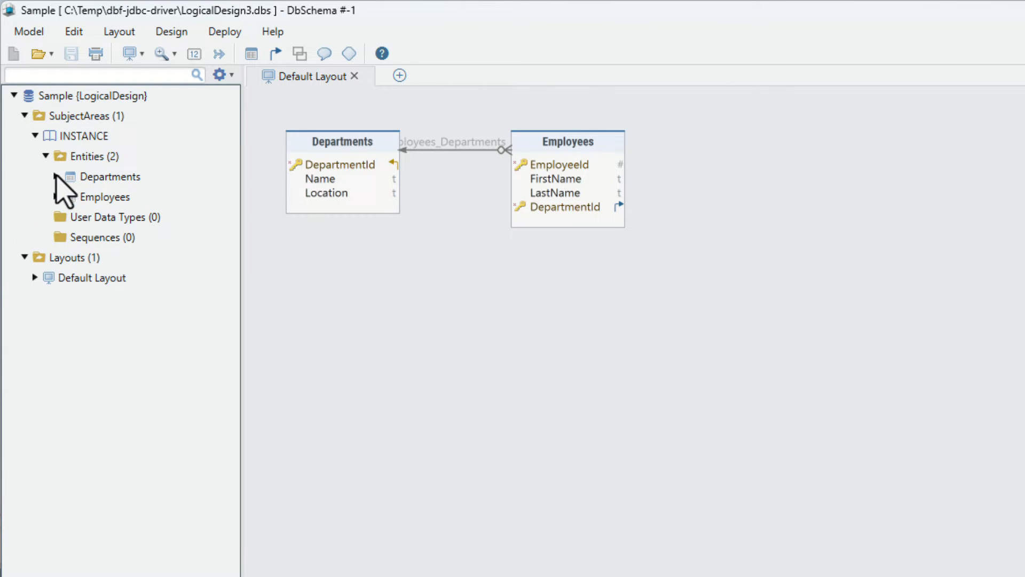
left_click(68, 176)
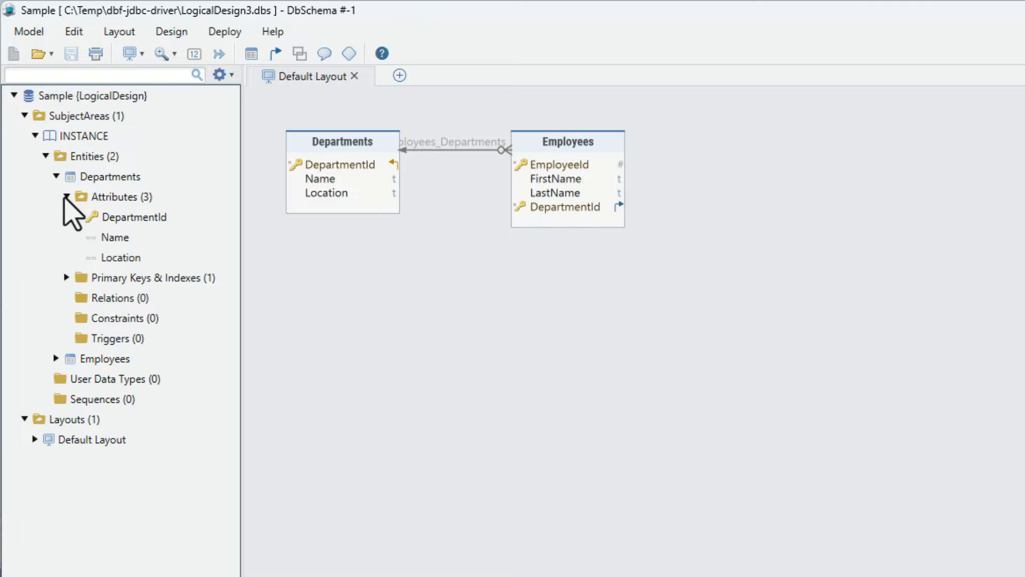
mouse_move(343, 141)
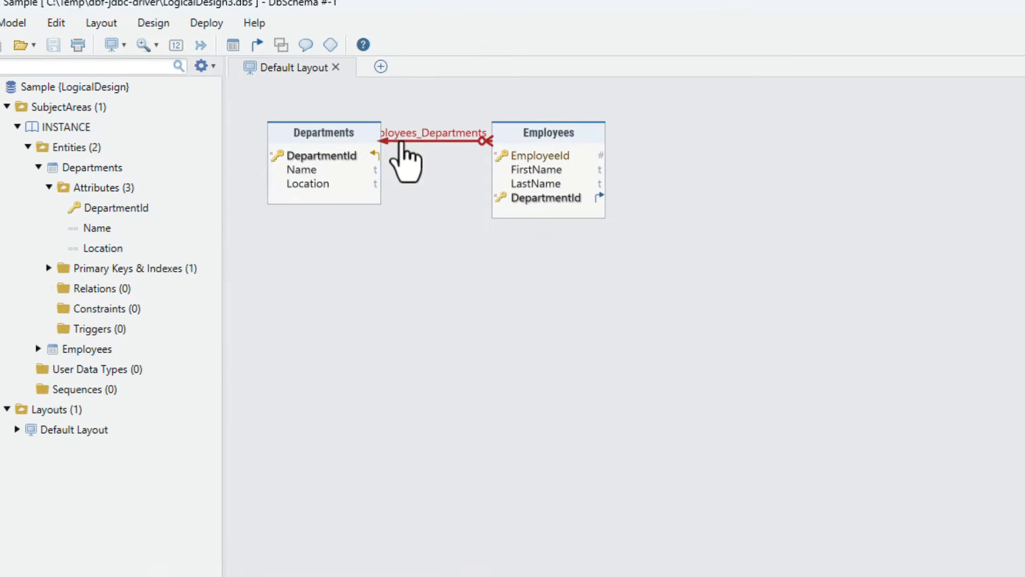
double_click(432, 134)
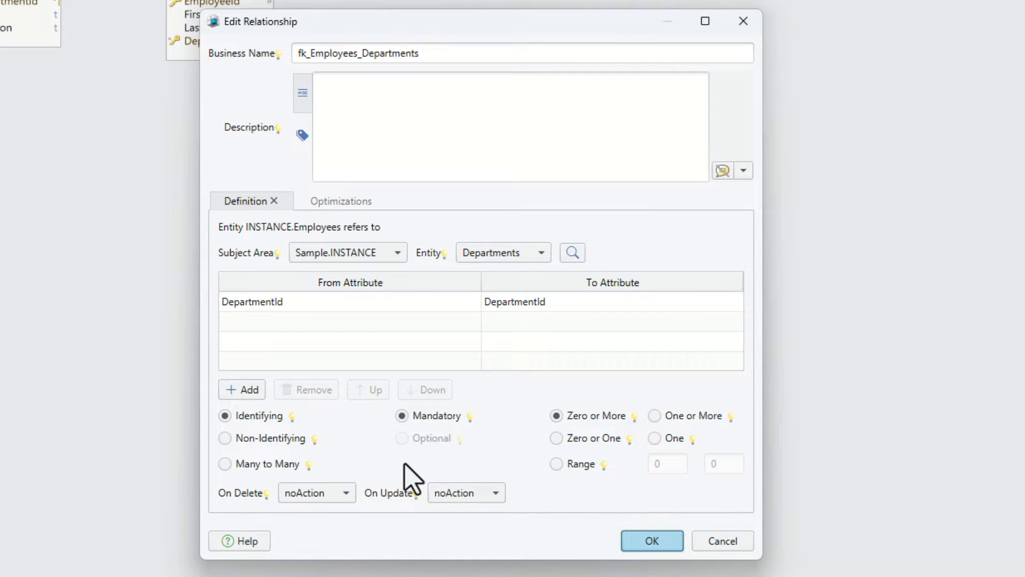
mouse_move(722, 541)
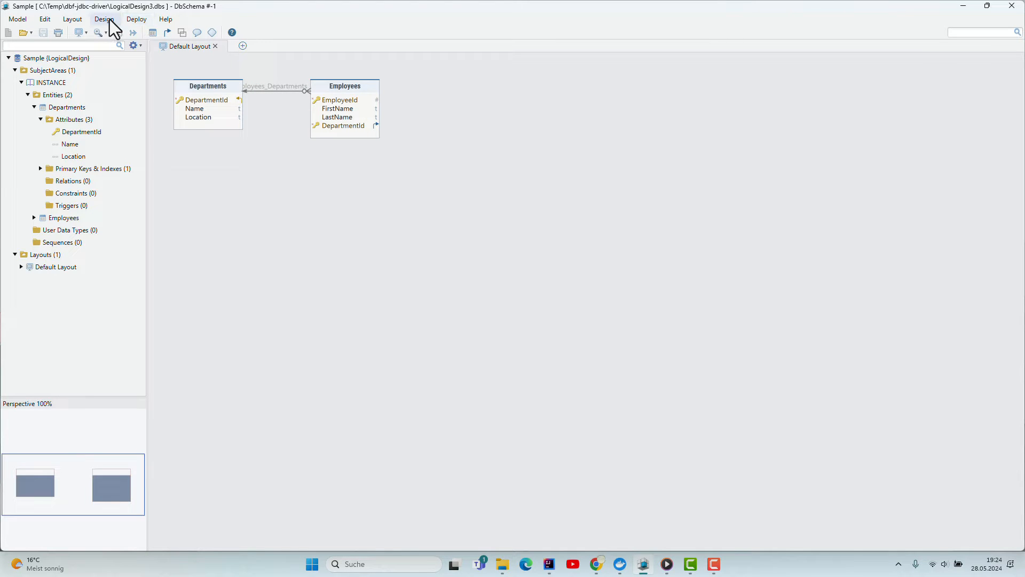
left_click(135, 20)
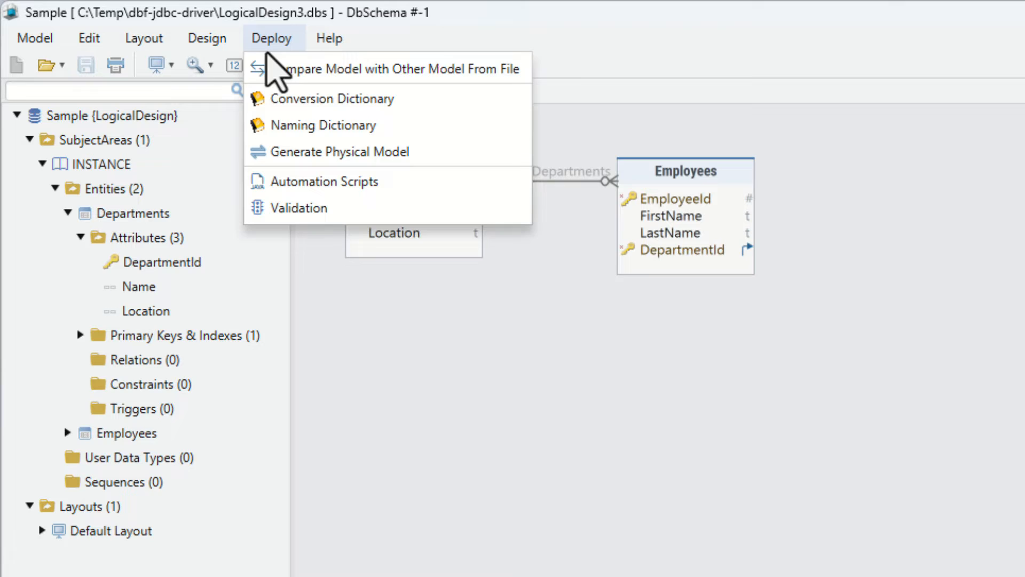
mouse_move(301, 129)
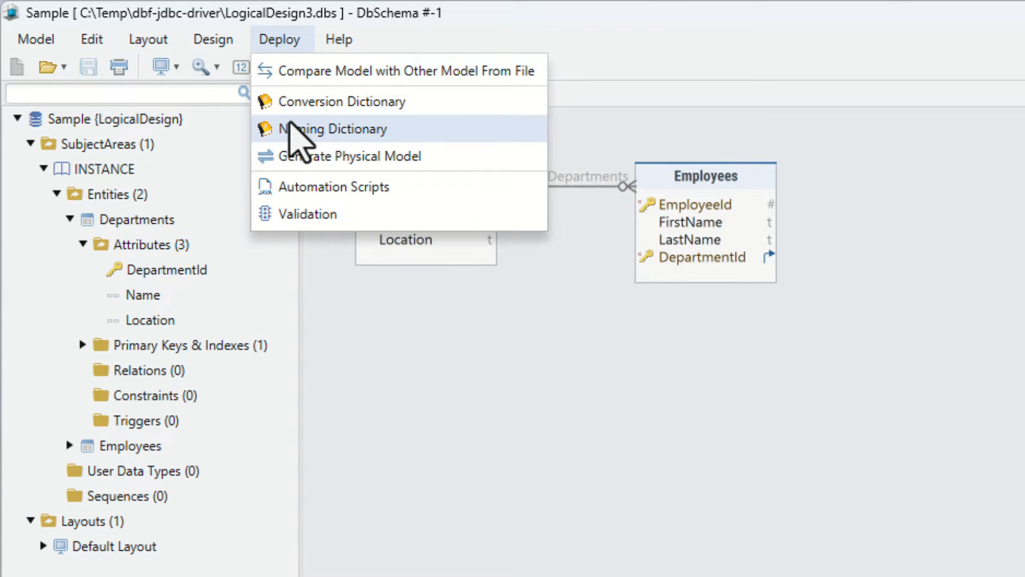
left_click(336, 130)
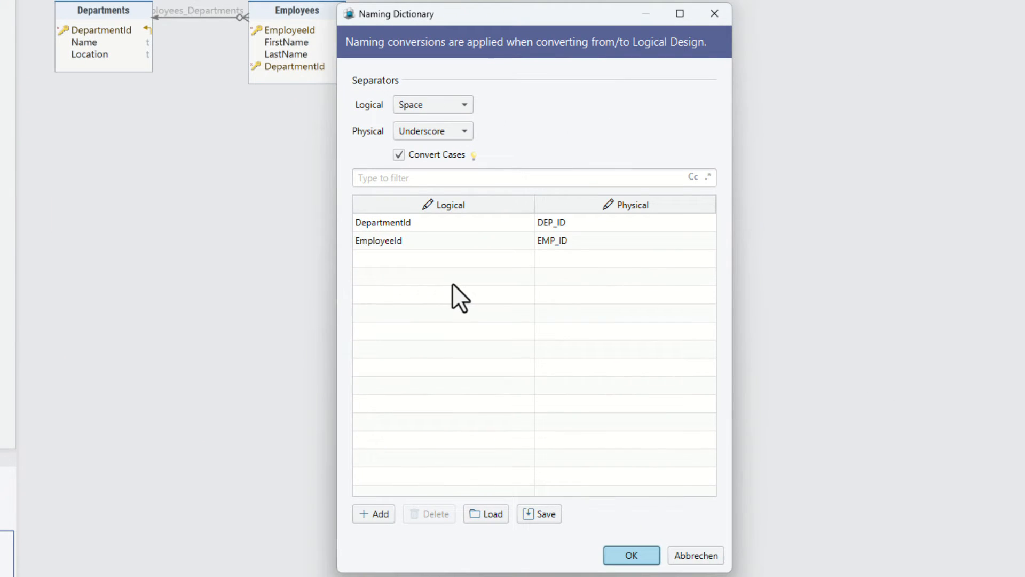
mouse_move(615, 450)
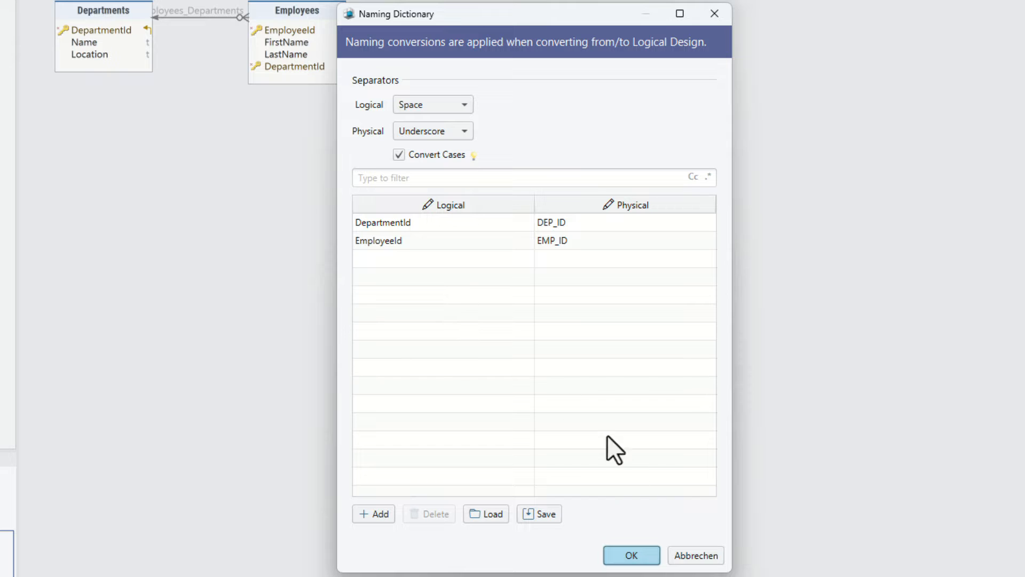
left_click(630, 554)
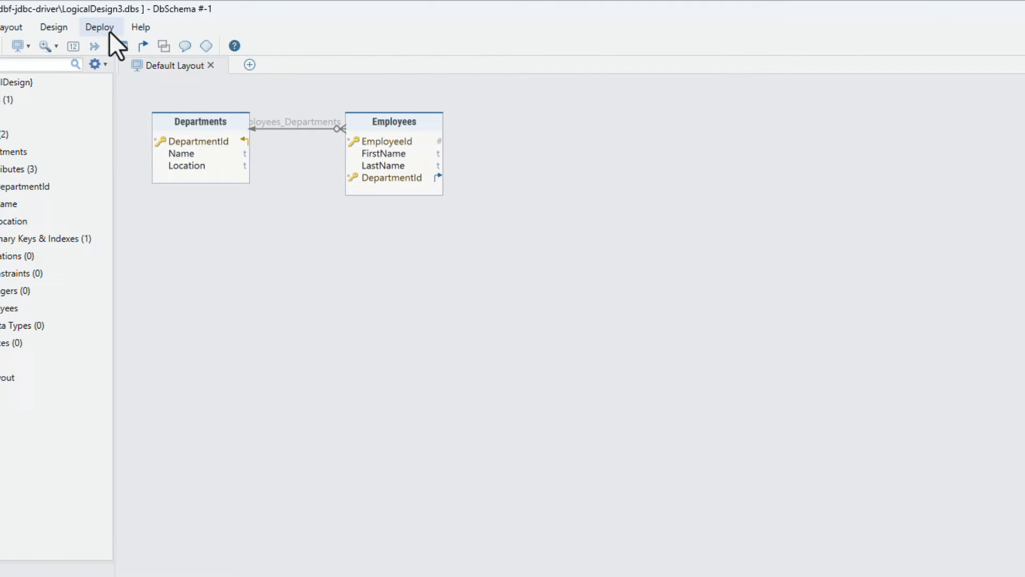
Reach Model Validation and view the ValidateDescription rule's Has Description condition
left_click(100, 27)
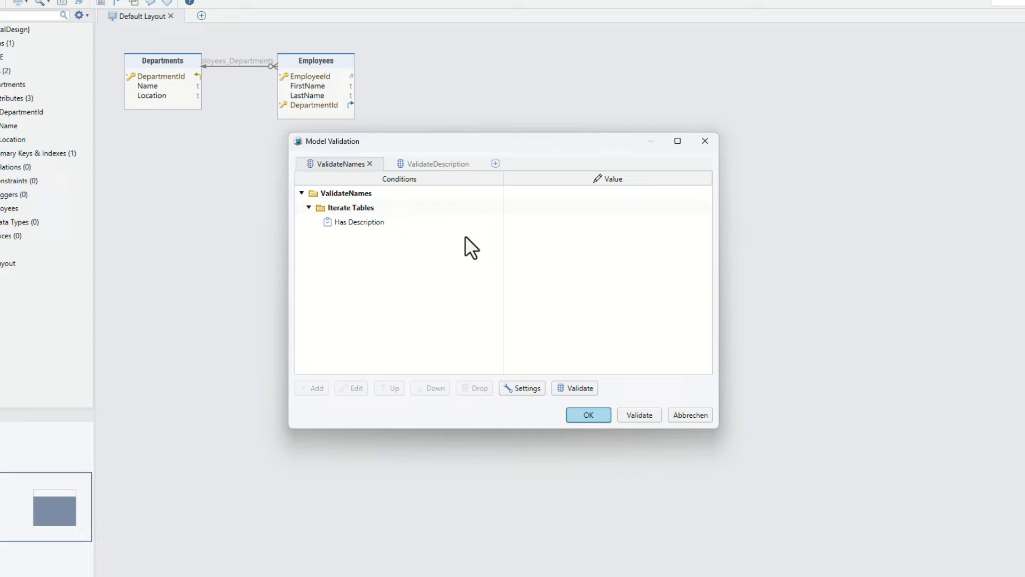
left_click(437, 163)
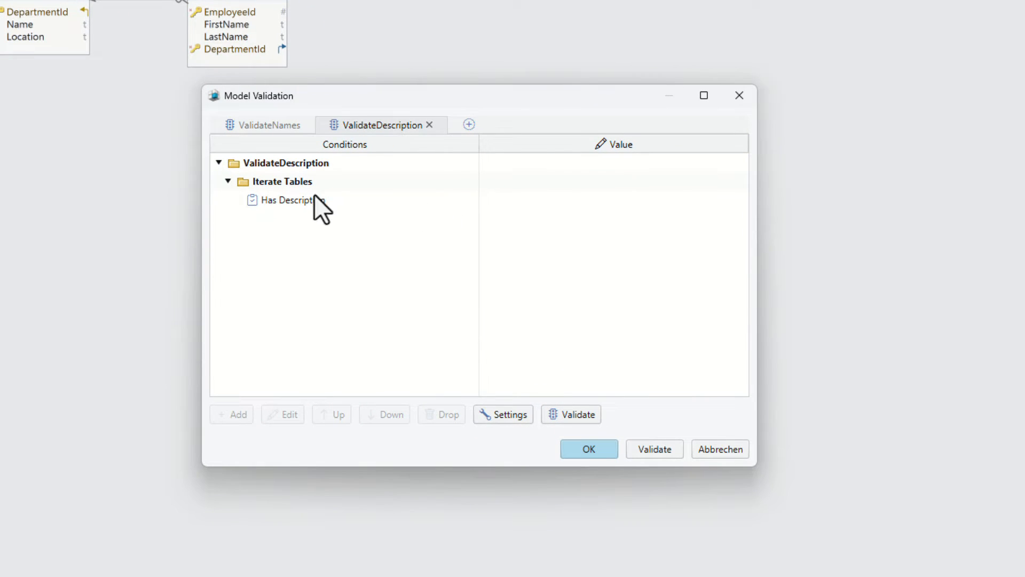
left_click(292, 200)
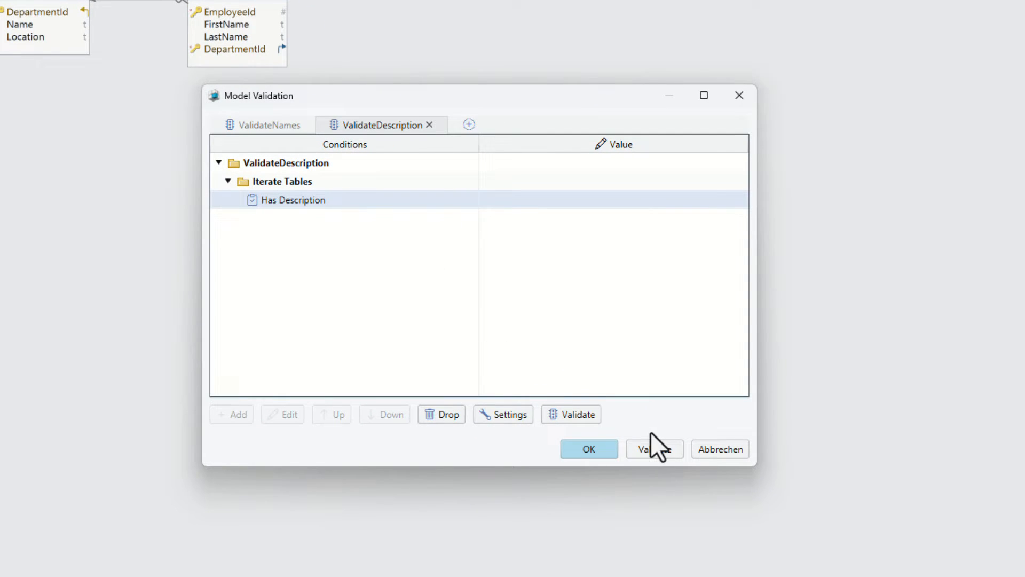
mouse_move(719, 459)
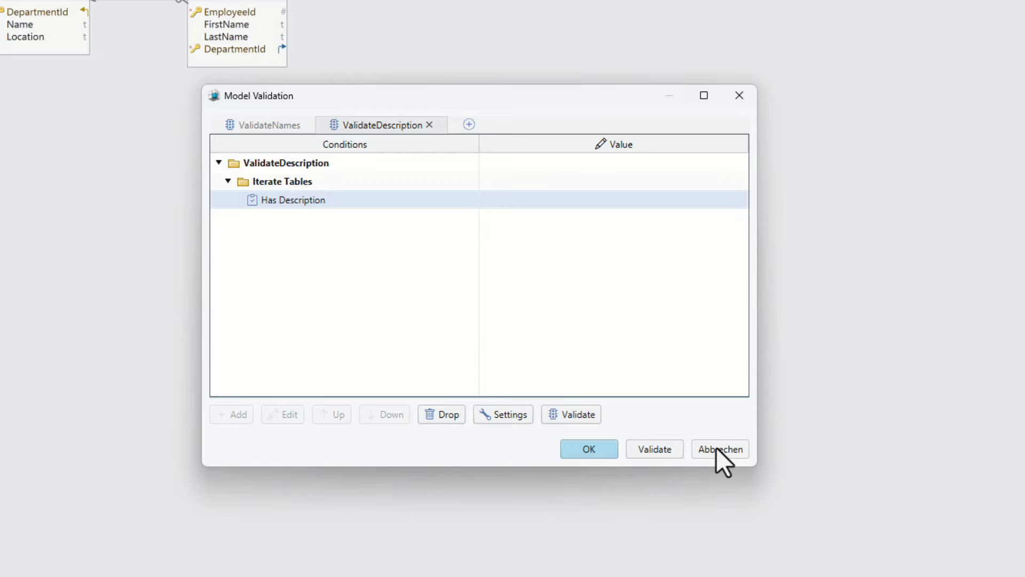
mouse_move(267, 206)
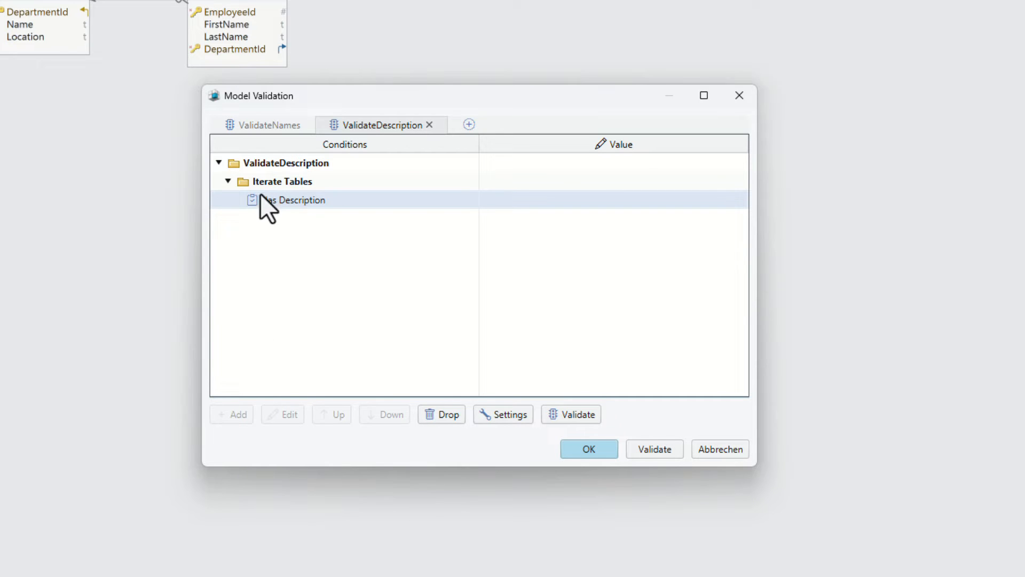
Try adding a condition under Iterate Tables, then cancel model validation via Abbrechen
left_click(231, 414)
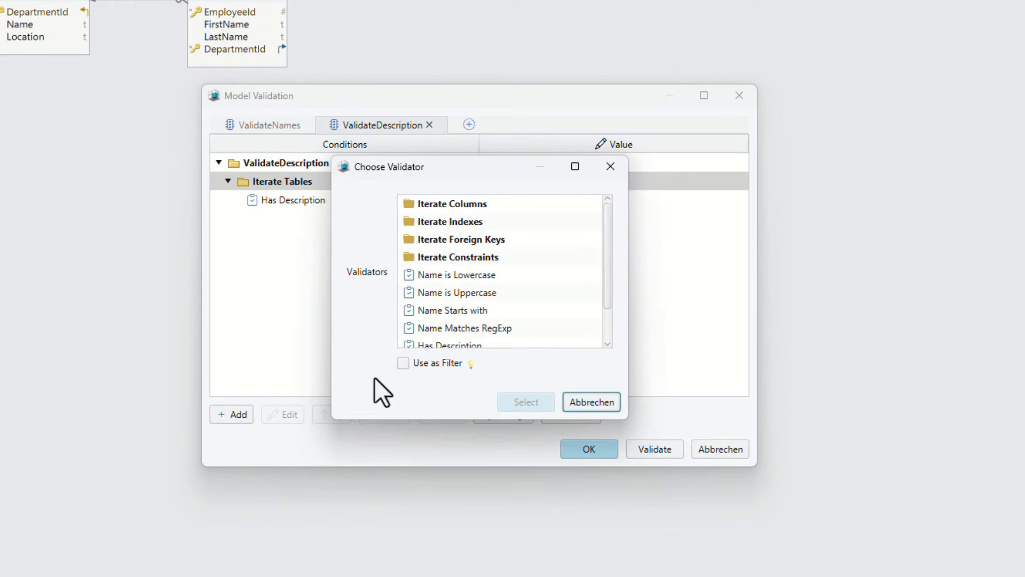
mouse_move(590, 402)
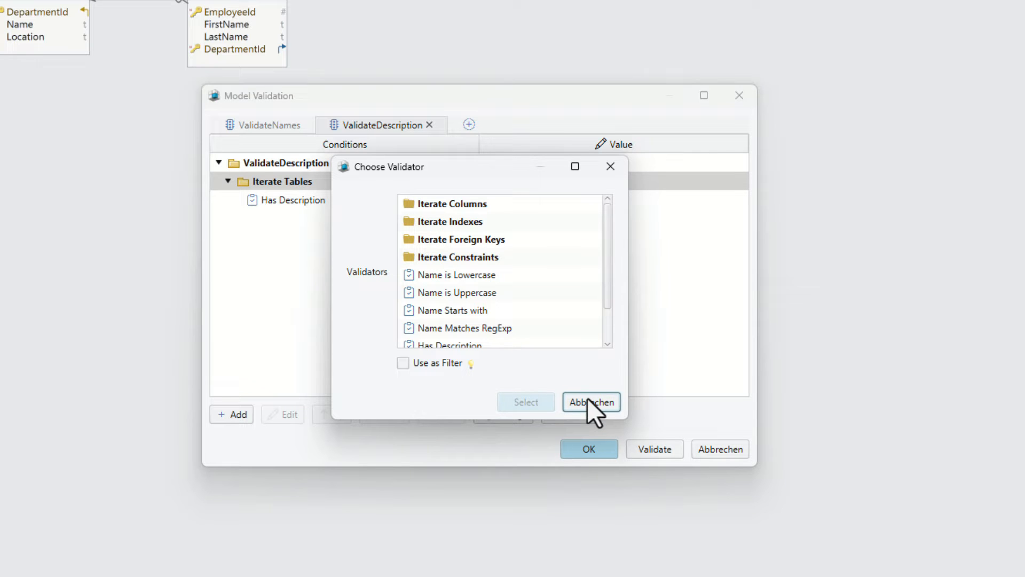
left_click(591, 402)
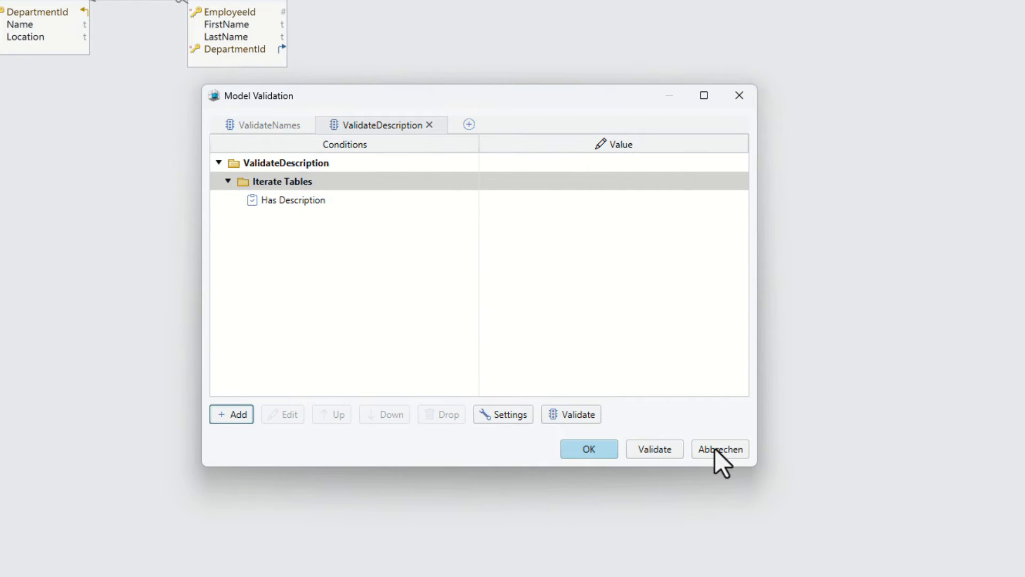
left_click(718, 448)
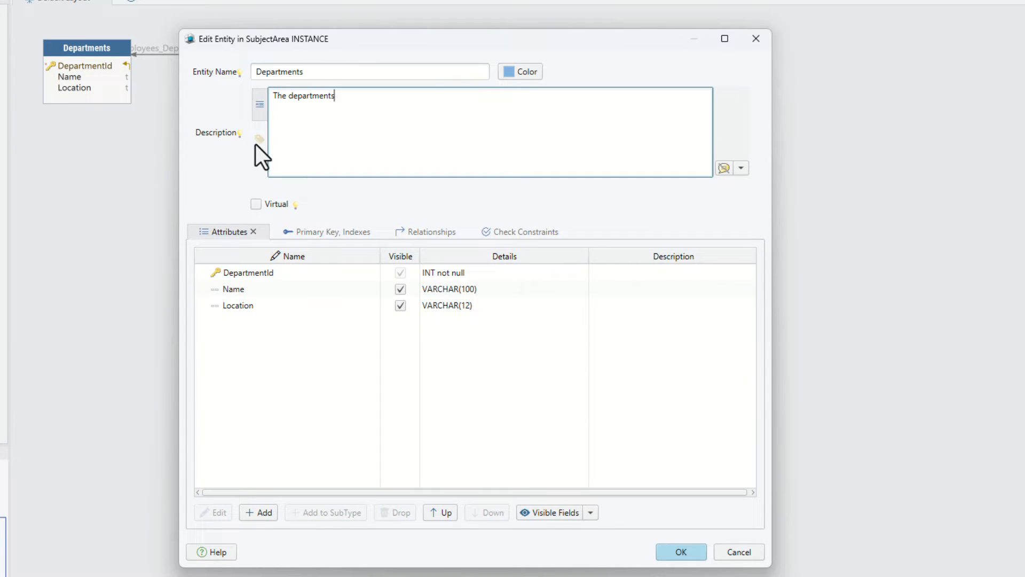
Show Departments' tags and review Tag Manager's Author, ReleaseDate, PhysicalName and Usage tags
left_click(260, 139)
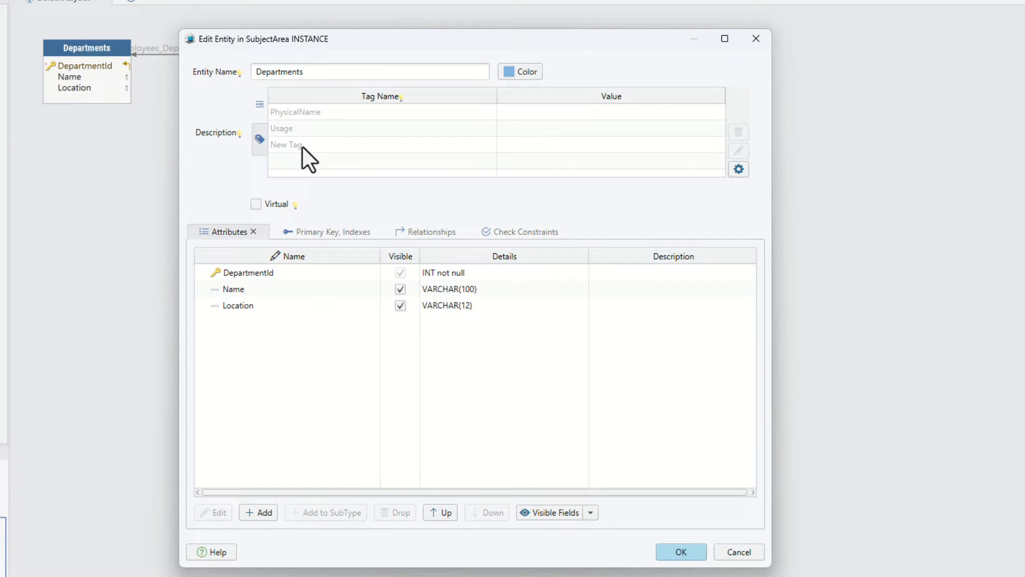
left_click(738, 169)
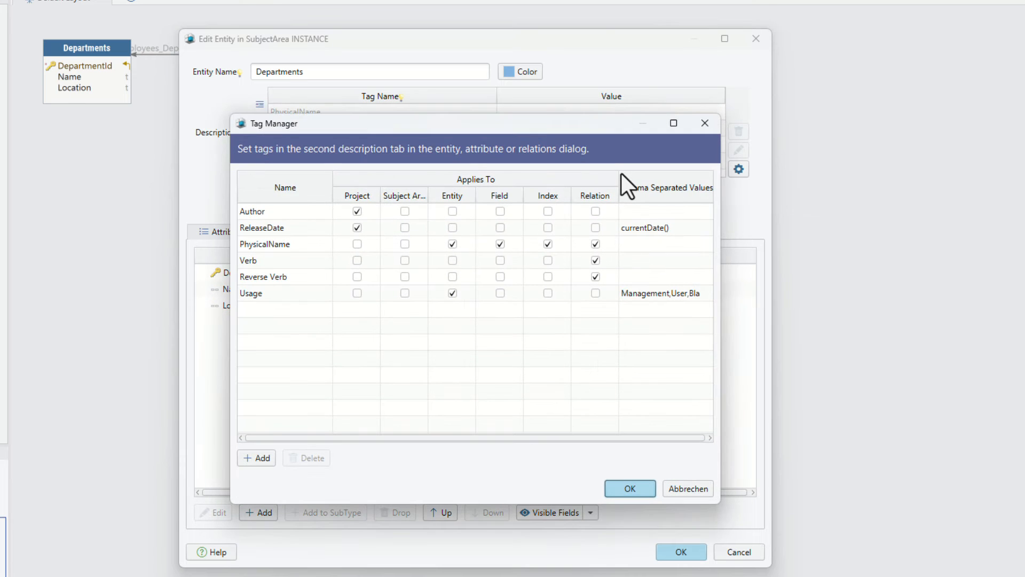
mouse_move(630, 186)
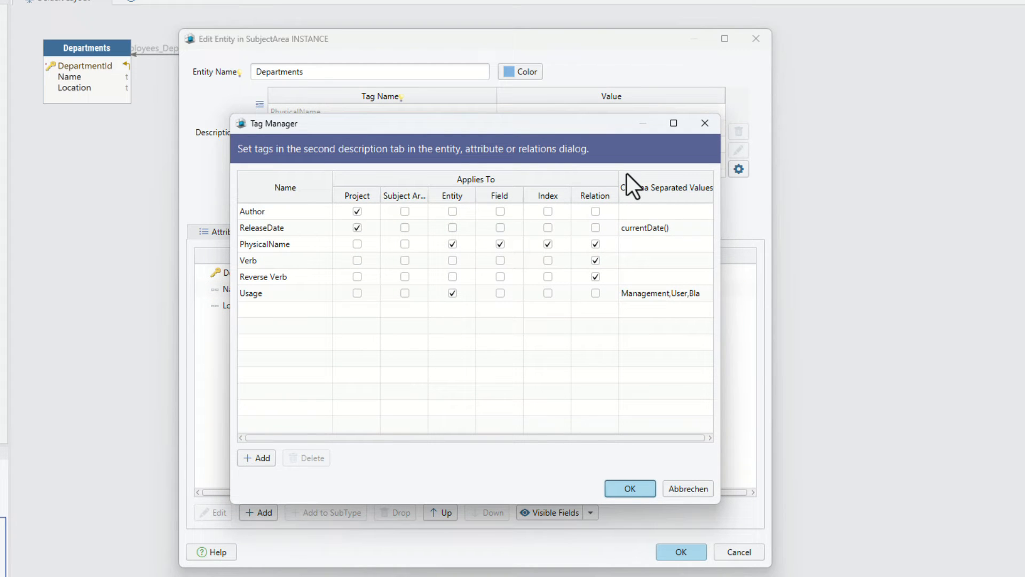
mouse_move(690, 157)
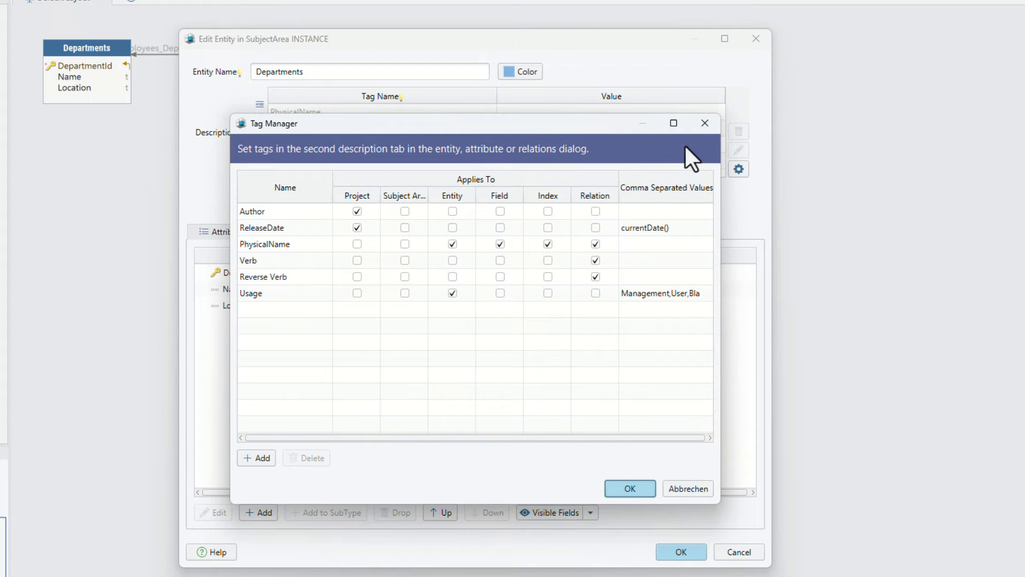
left_click(628, 488)
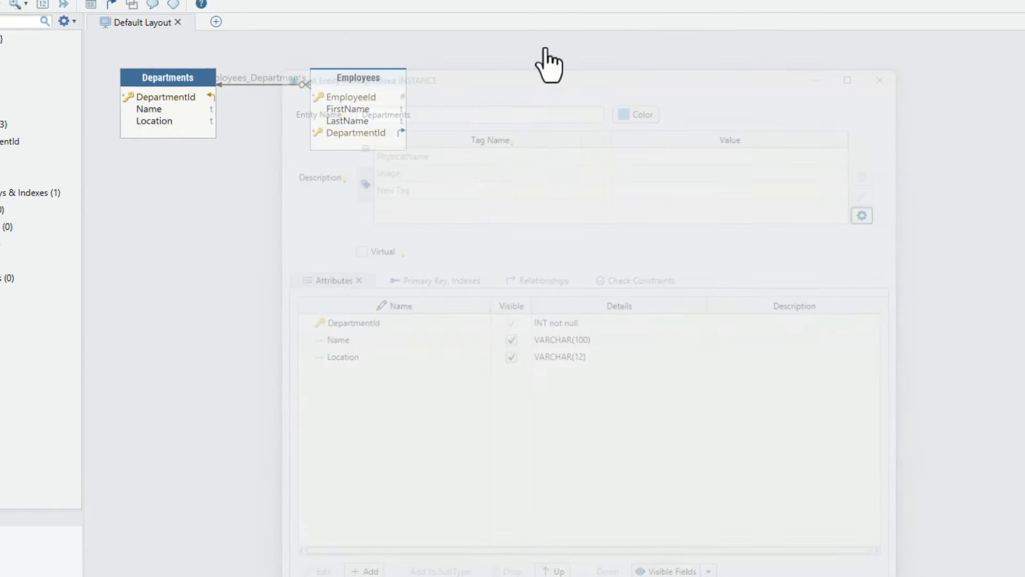
left_click(223, 31)
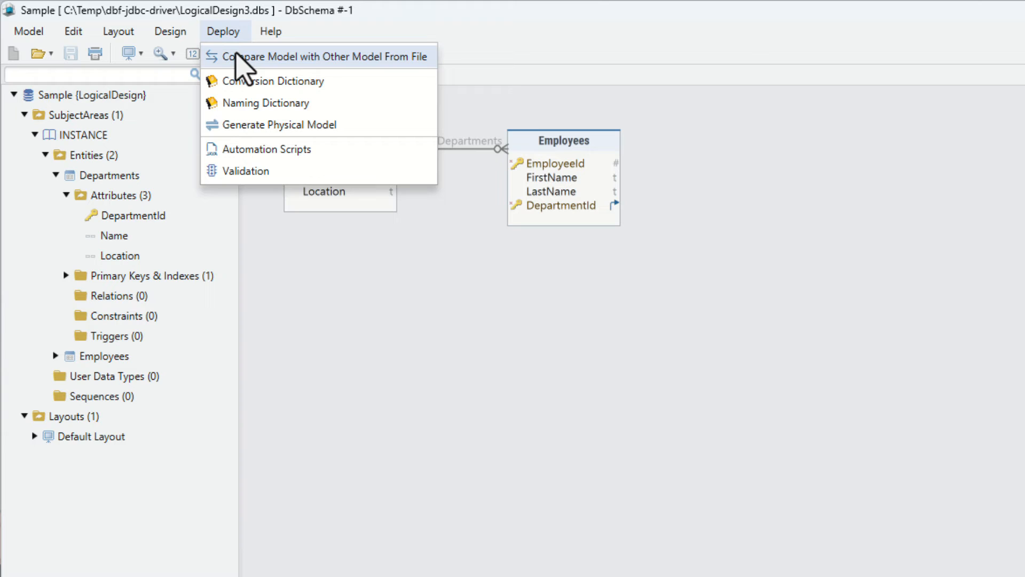
left_click(266, 148)
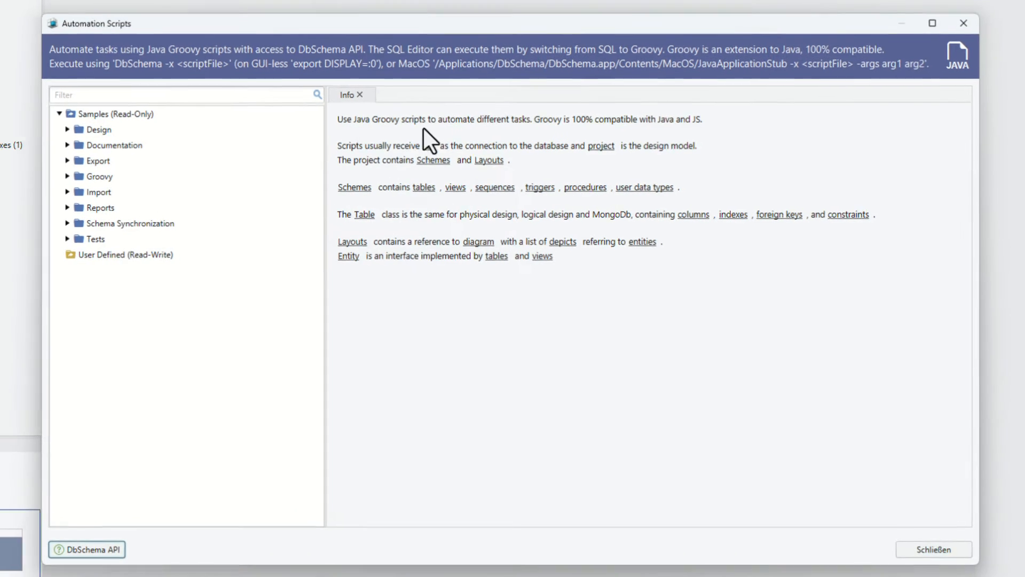
left_click(69, 160)
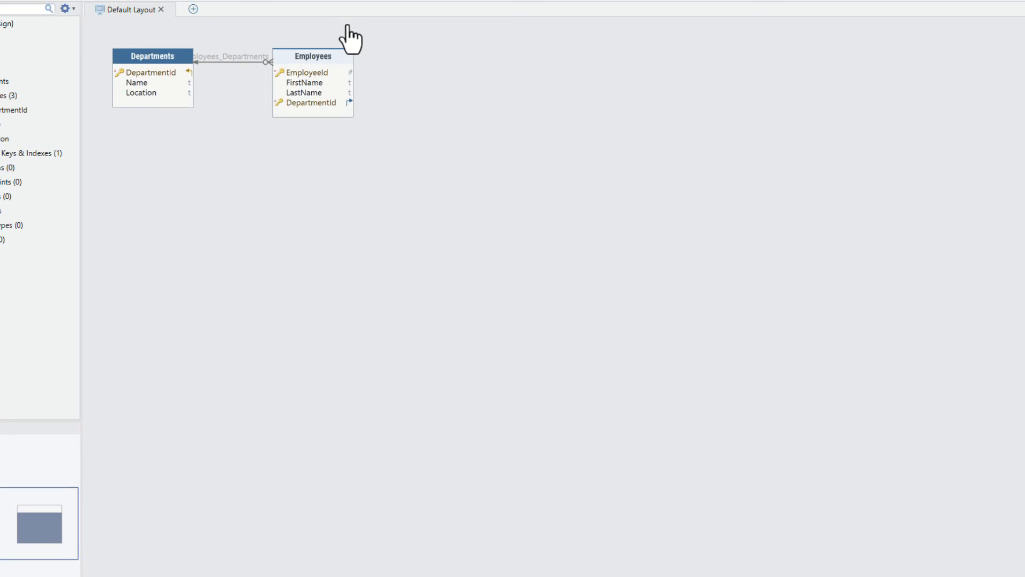
left_click(136, 19)
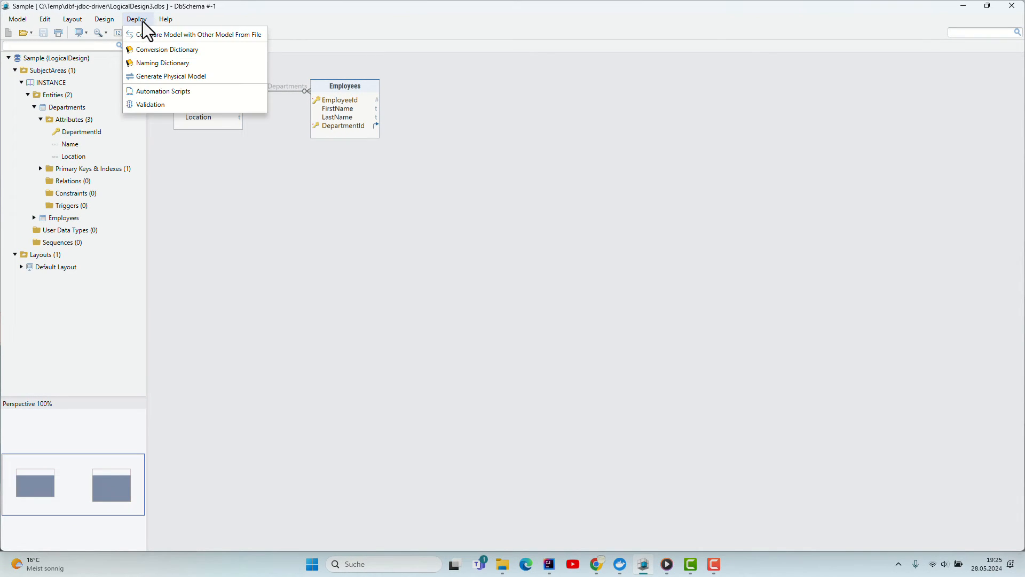
left_click(170, 76)
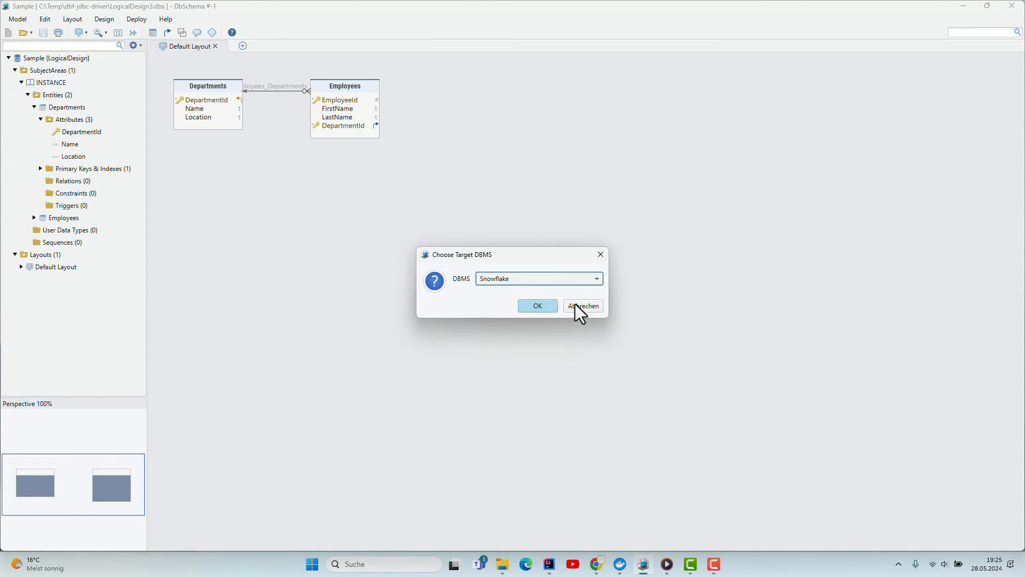
left_click(103, 18)
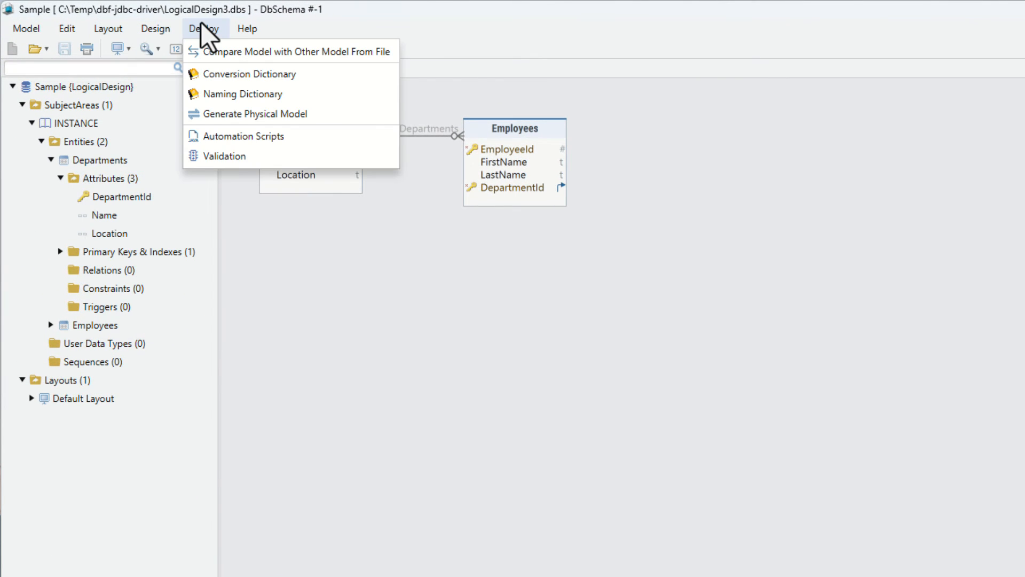
mouse_move(216, 51)
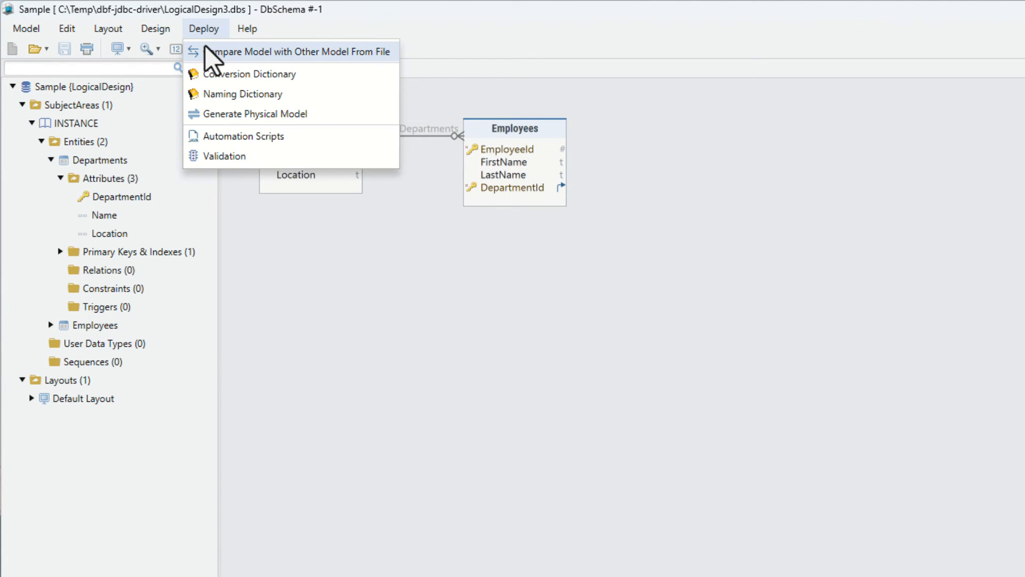
Compare the model with the project file under C: > Temp, noting Departments.Location missing, then close
left_click(298, 51)
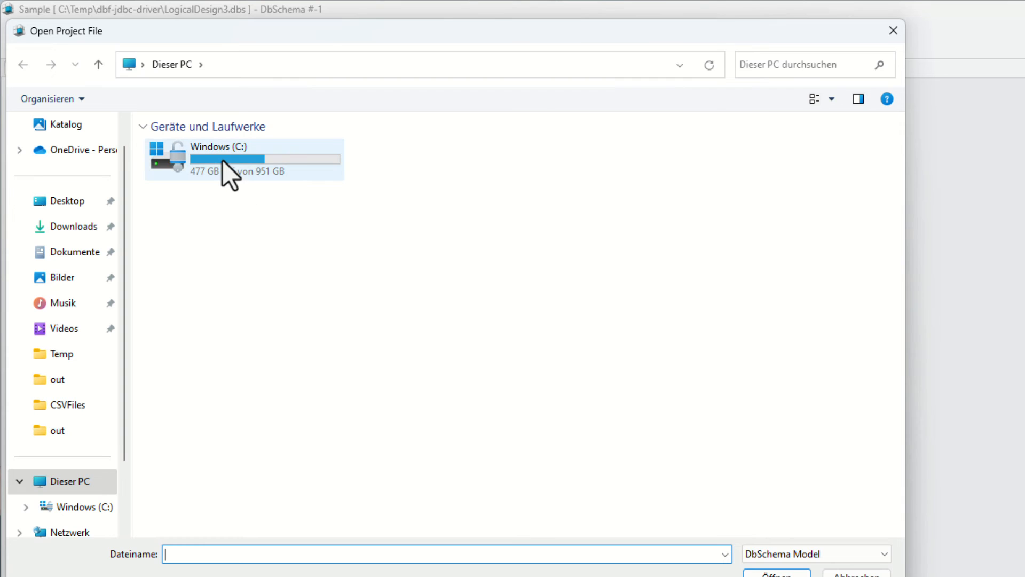
double_click(228, 158)
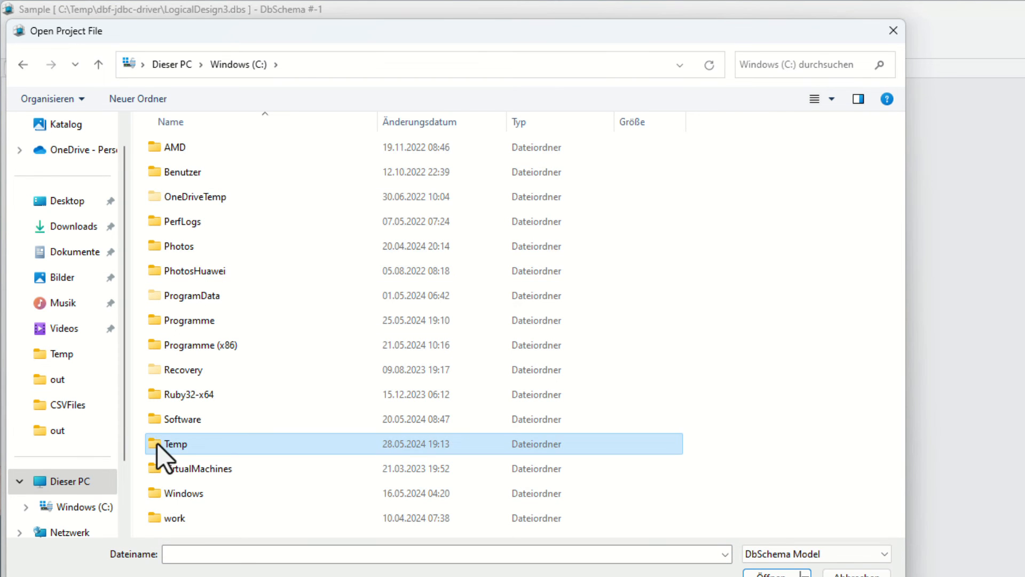
double_click(173, 443)
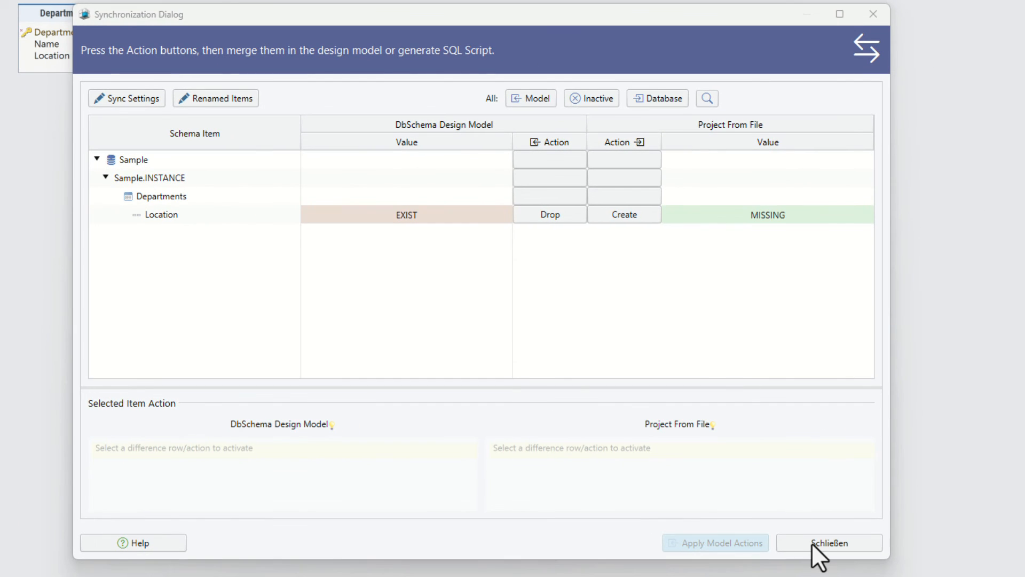
left_click(829, 543)
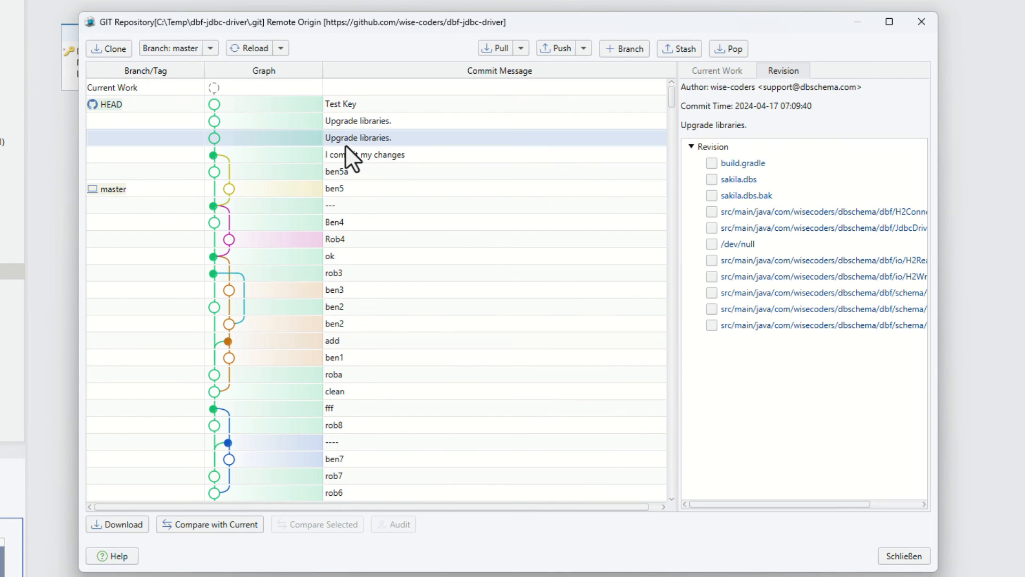
mouse_move(231, 543)
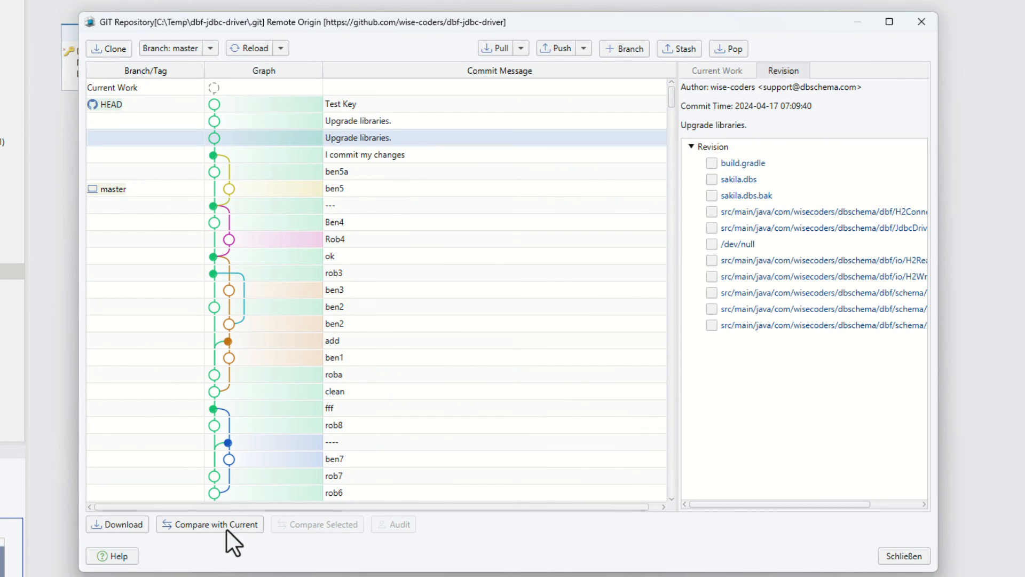